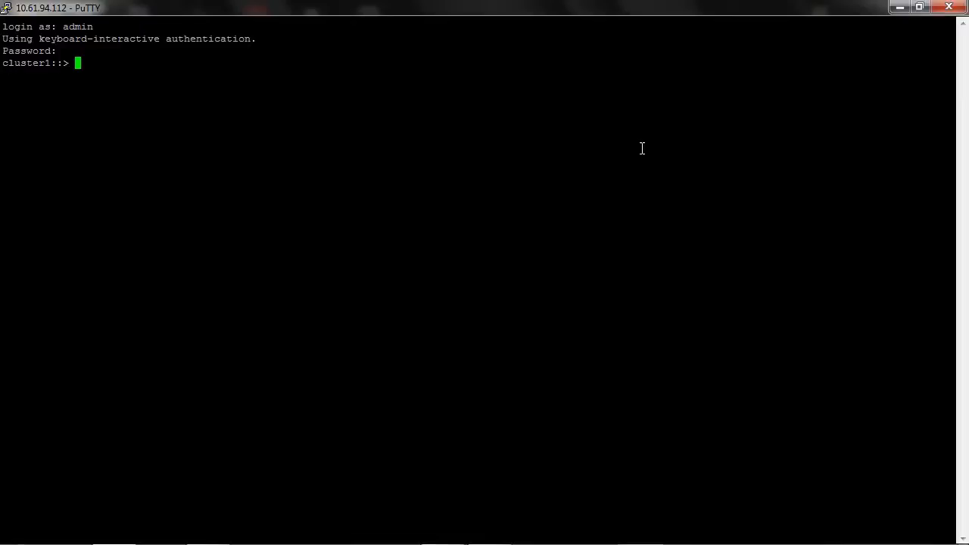
Run 'autosupport show' to confirm four nodes enabled, then start 'autosupport destinations show'
text(autosu)
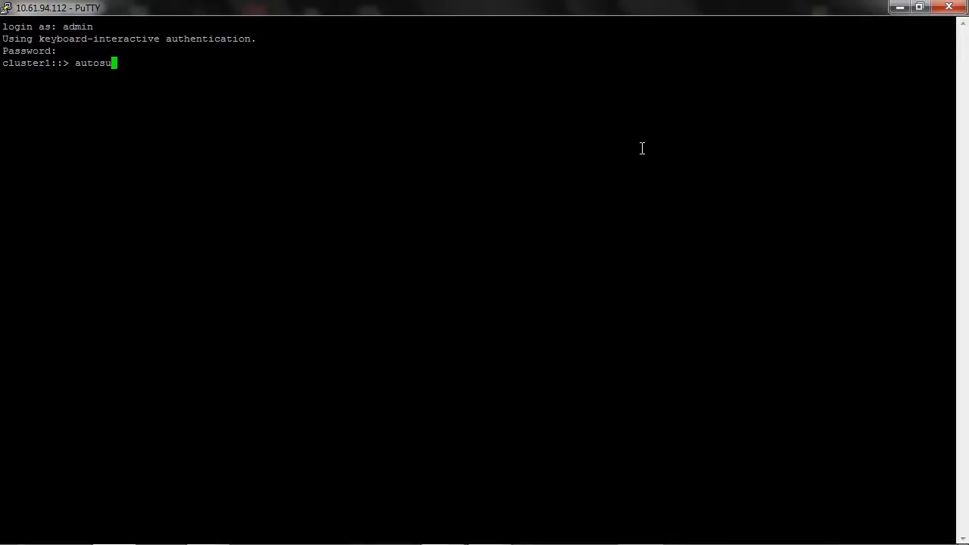
text(pport show)
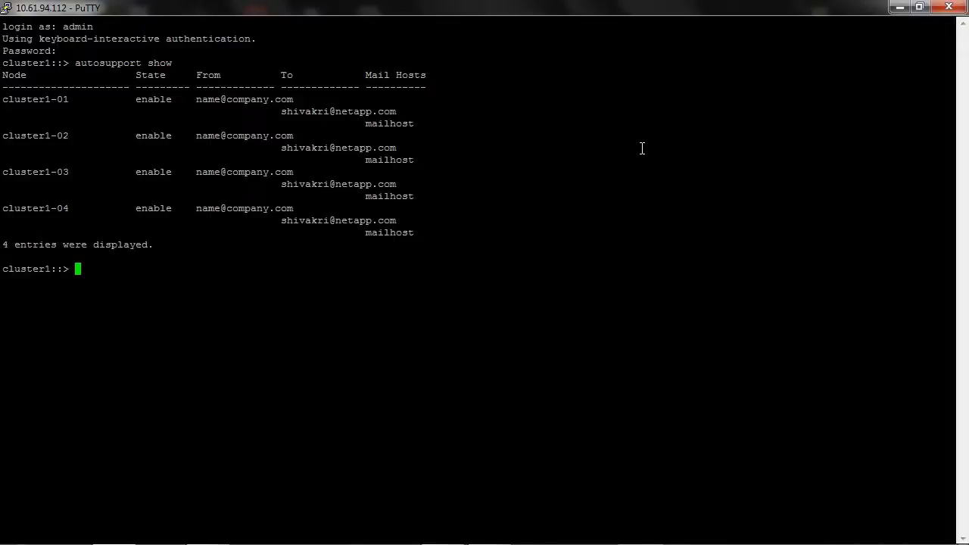
text(autosupport)
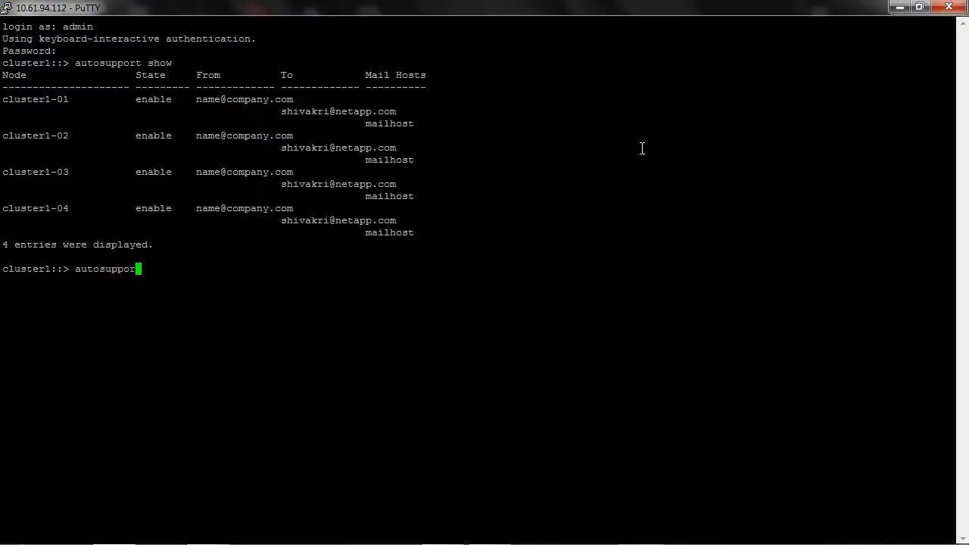
text(dest)
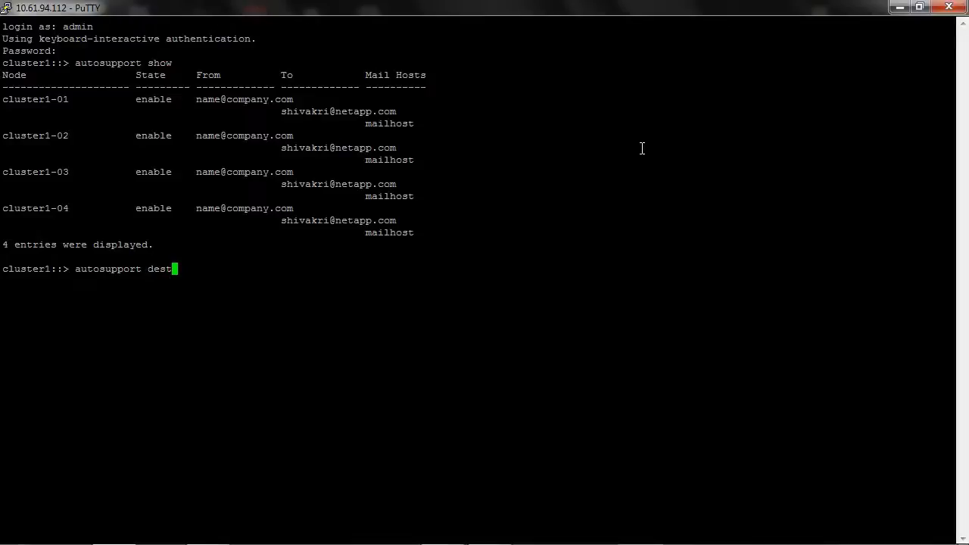
text(inations s)
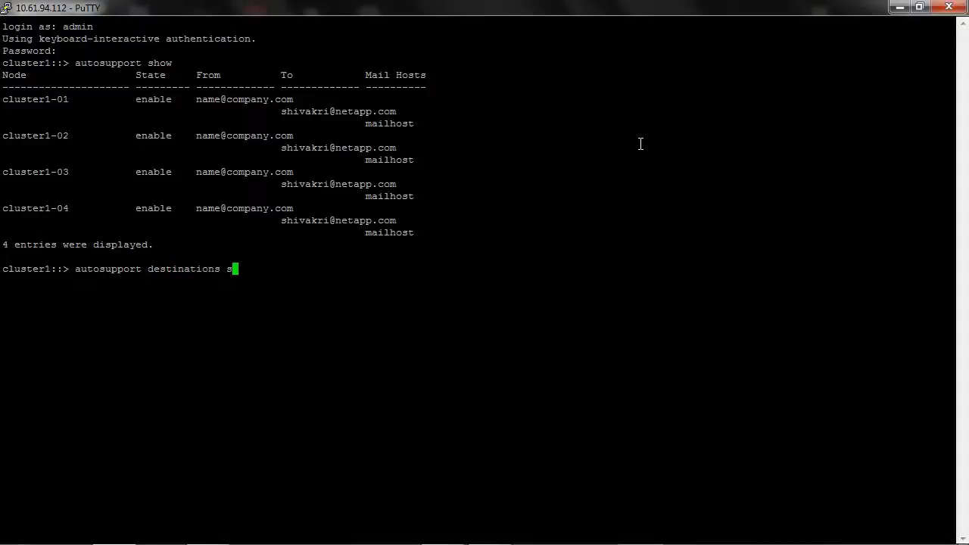
List autosupport destinations, firewall status, and the http/https allow policies on the cluster
text(how)
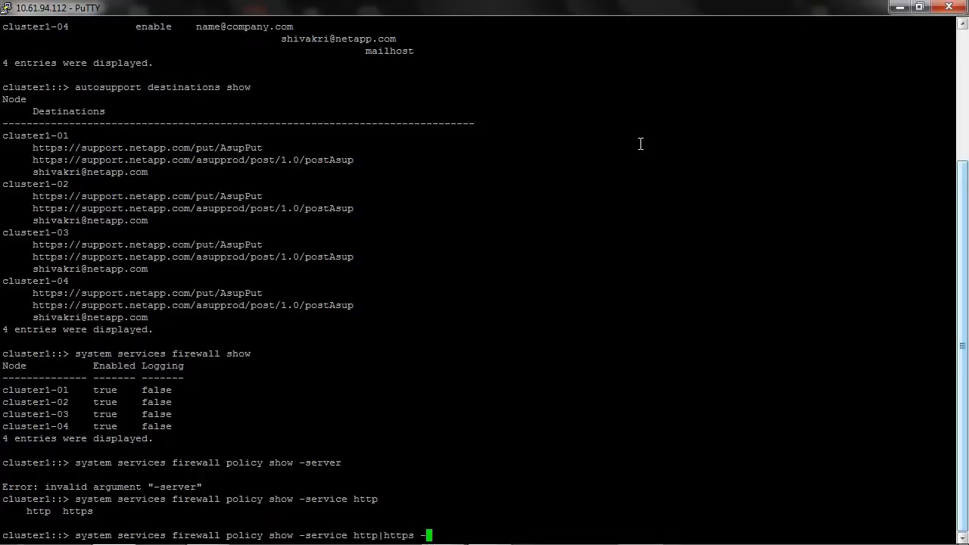
text(-action allow)
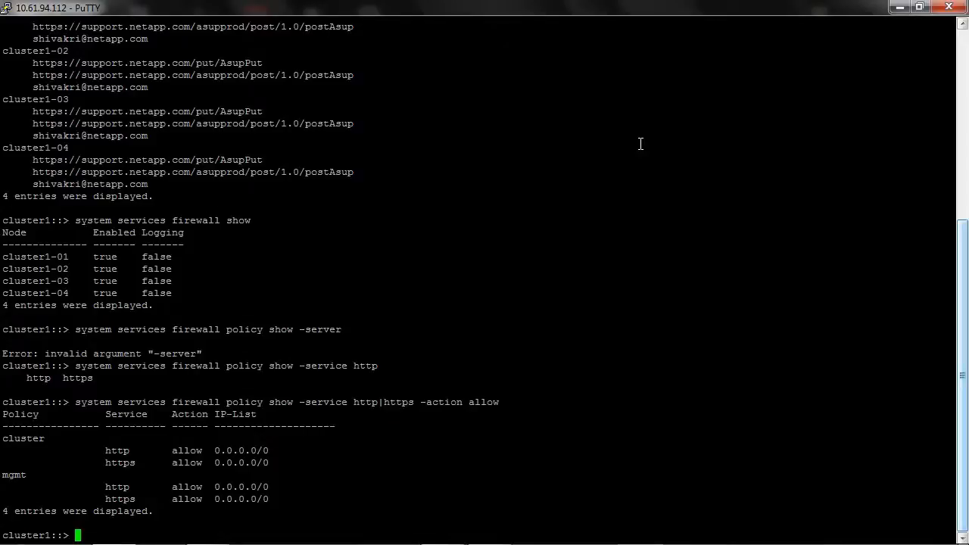
Create the rsa role with access all and rsauser logins for http and ontapi on cluster1
text(security login role create -vserver cluster1 -role rsa -cmddirname DEFAULT -access all)
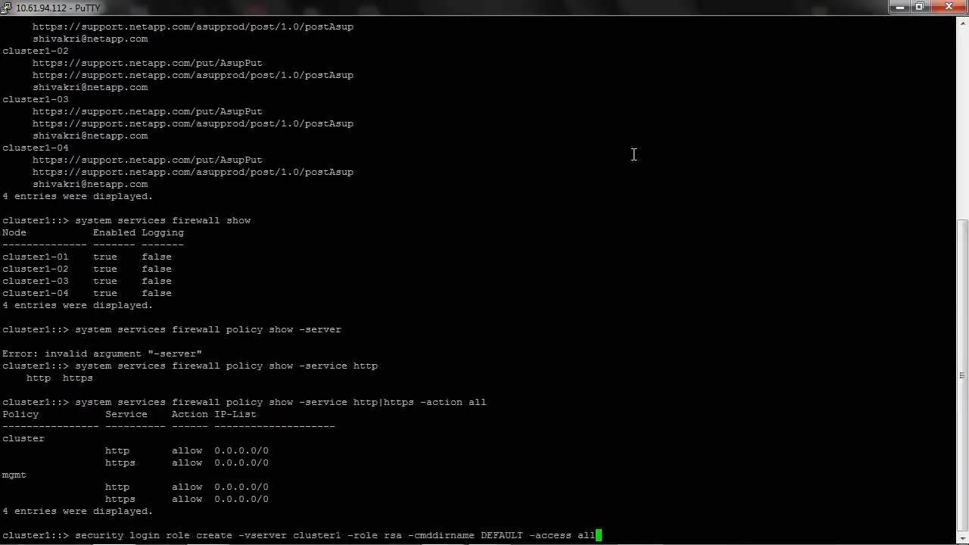
key(Return)
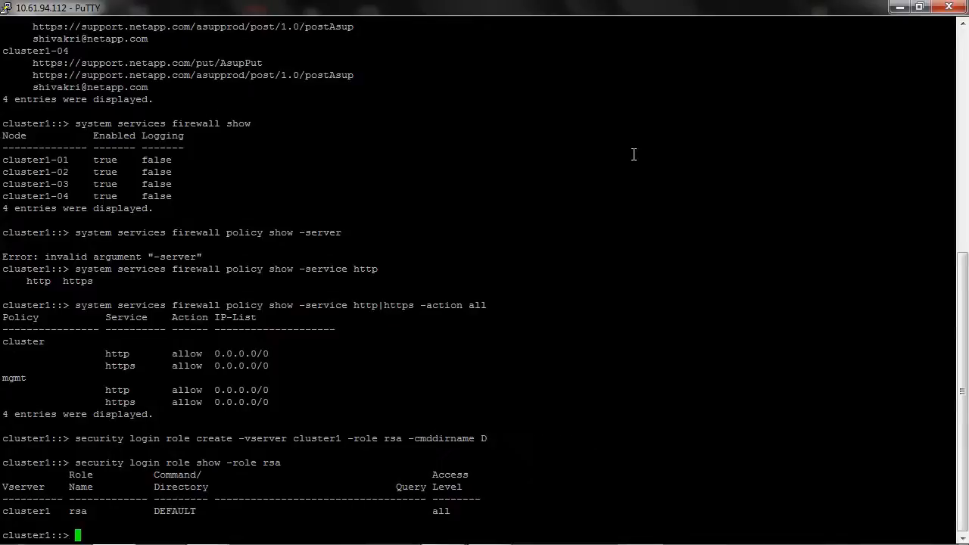
text(security login create -vserver cluster1 -username rsauser -application http -authmethod password -role rsa)
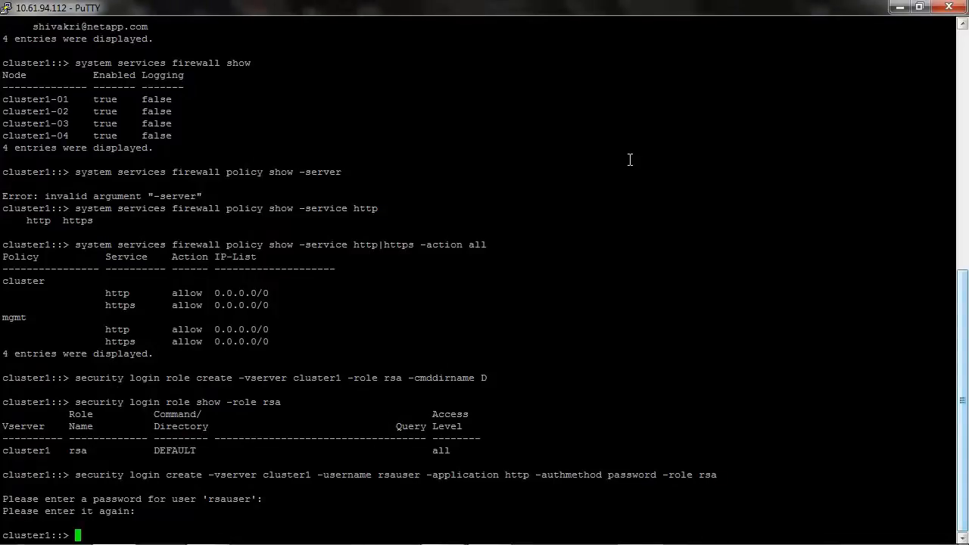
text(security login create -vserver cluster1 -username rsauser -application ontapi -authmethod password -role rsa)
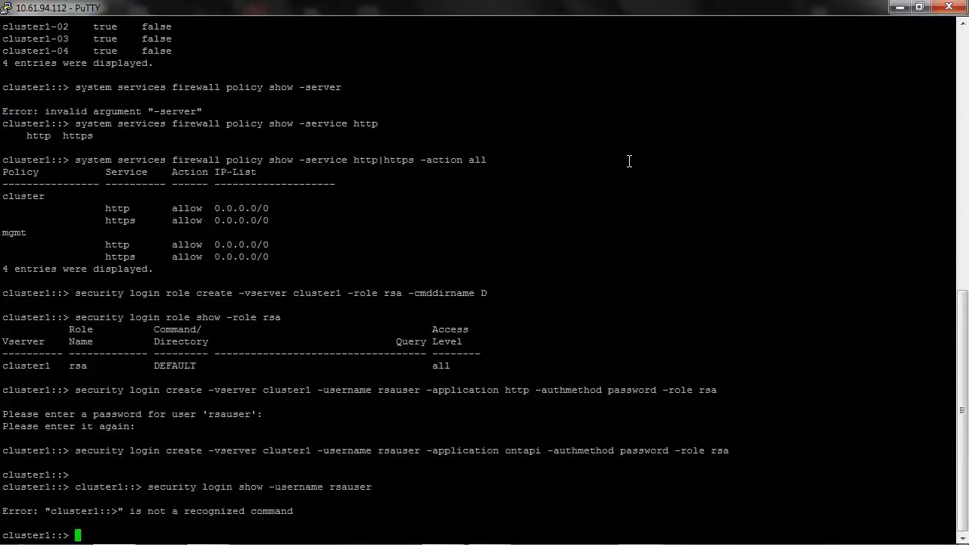
Verify rsauser's login entries and enable the spi, ontapi and compat web services on all vservers
text(security login show -username rsauser)
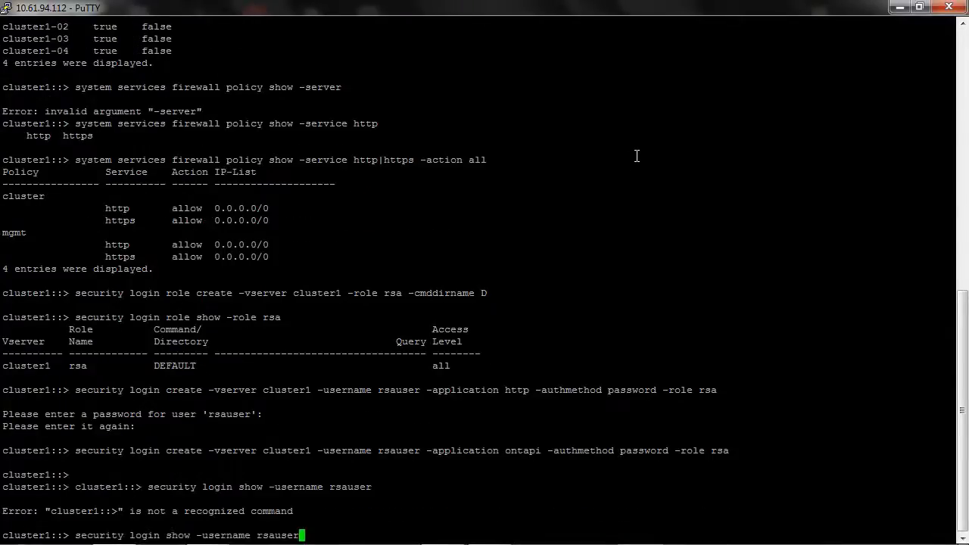
key(Return)
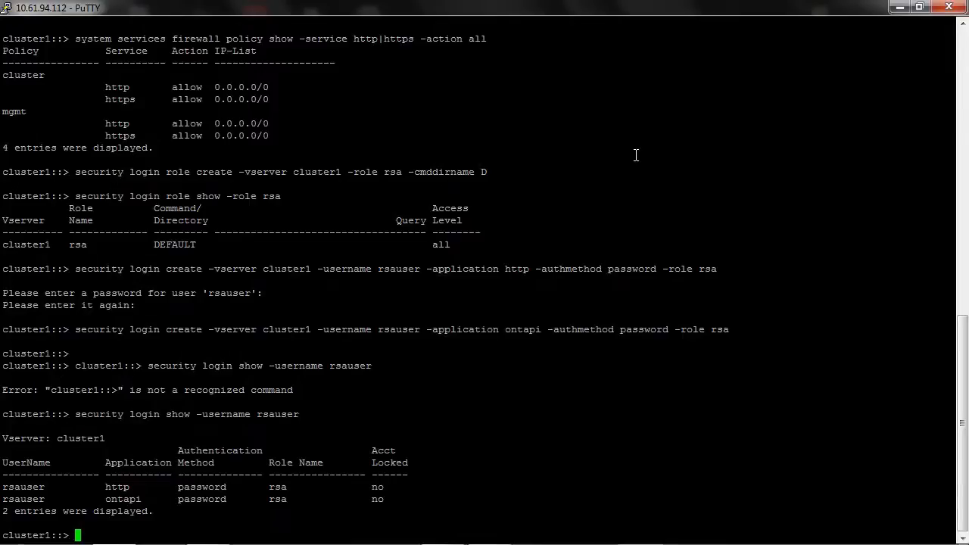
text(vserver services web modify -name spi|ontapi|compat -vserver * -enabled true)
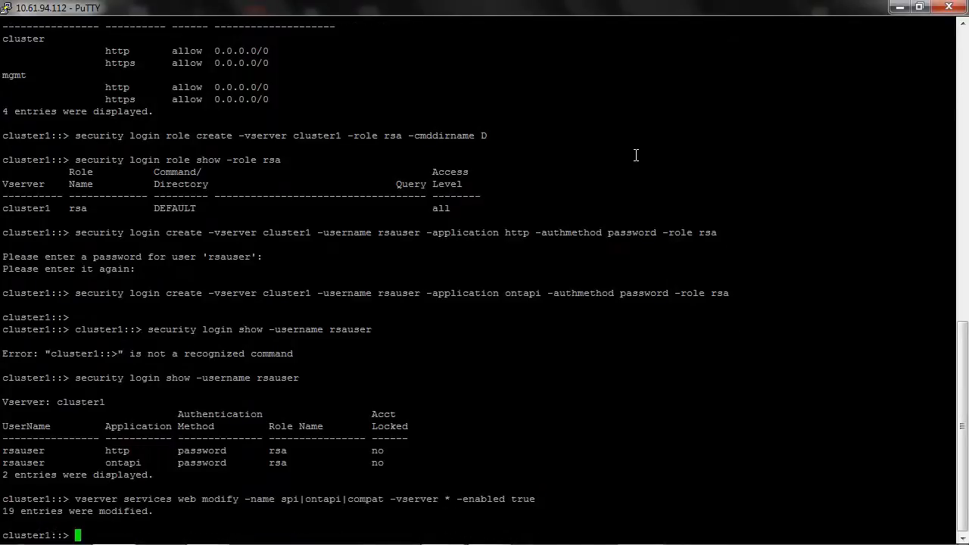
Confirm the web services are enabled and grant the rsa role access to spi and ontapi on cluster1
text(vserver services web show .name spi|ontapi|compat)
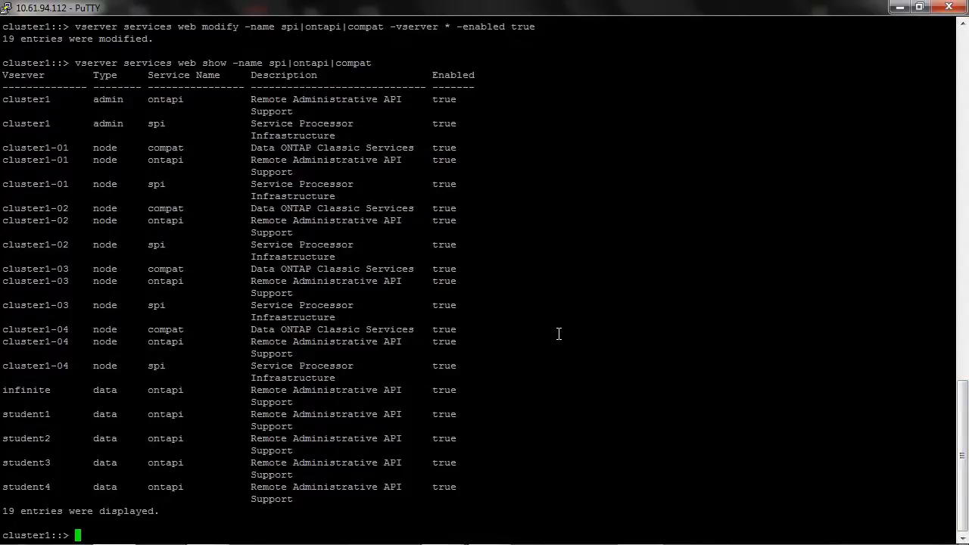
text(vserver services web access create -name spi -role rsa .vserver cluster1)
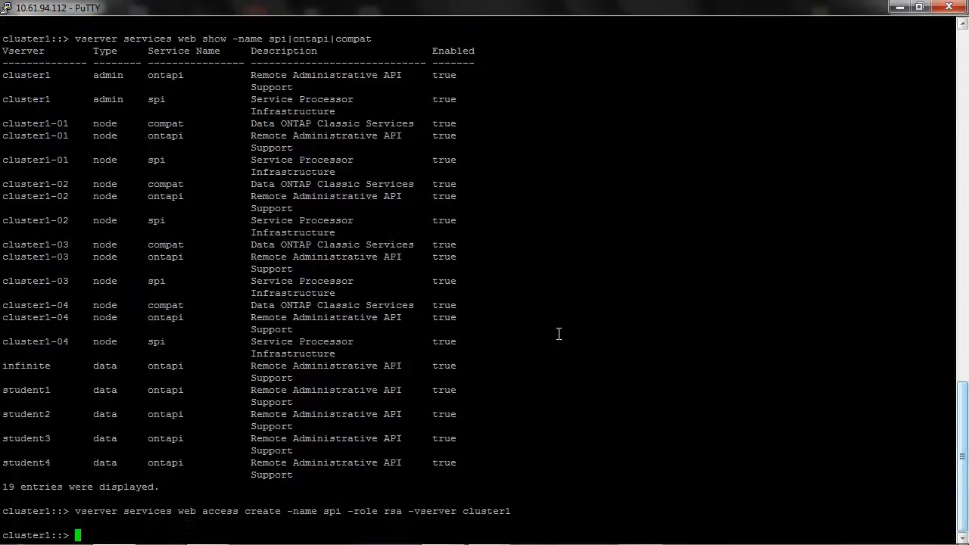
text(vserver services web access create -name ontapi -role rsa -vserver cluster1)
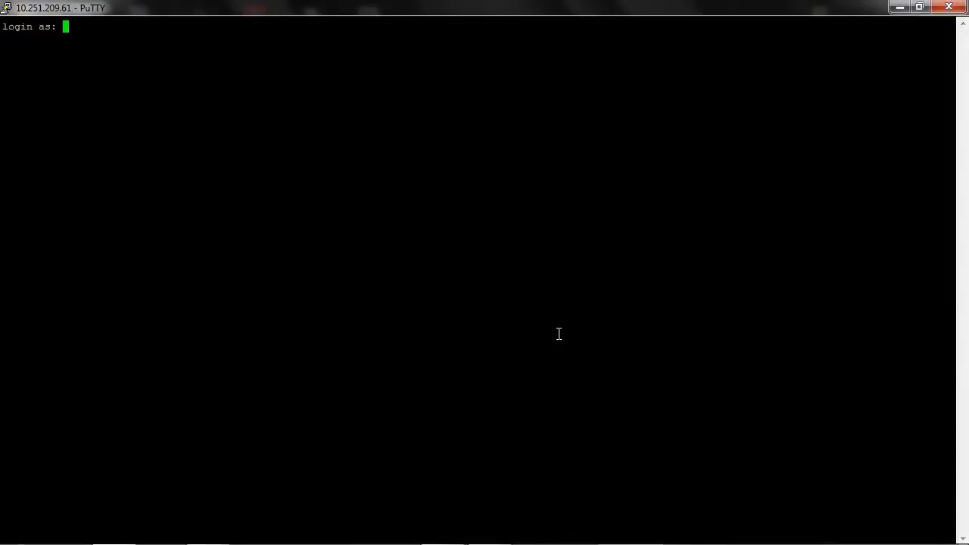
Log in to the SP as admin and run 'rsa setup' with IP 10.61.94.112, no SSL, user rsauser
text(admin)
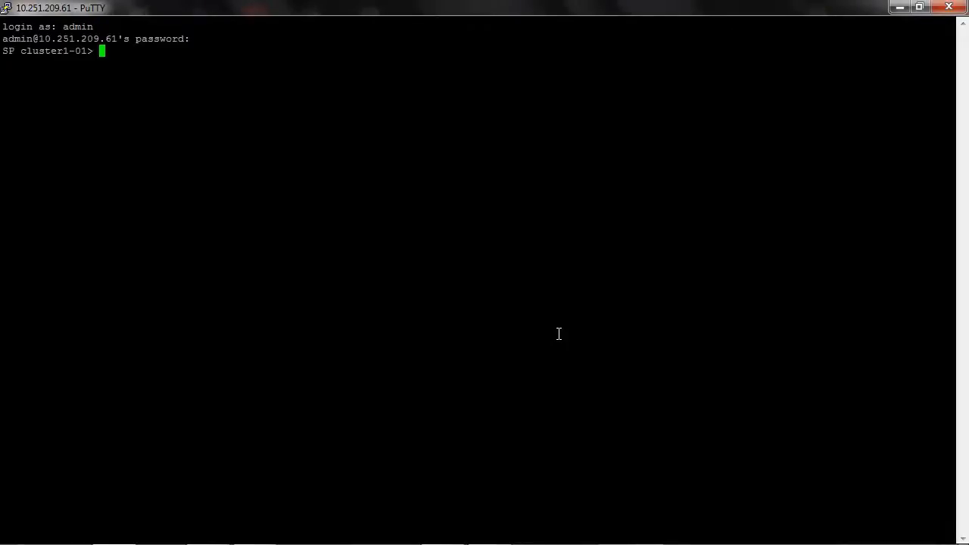
text(rsa setup)
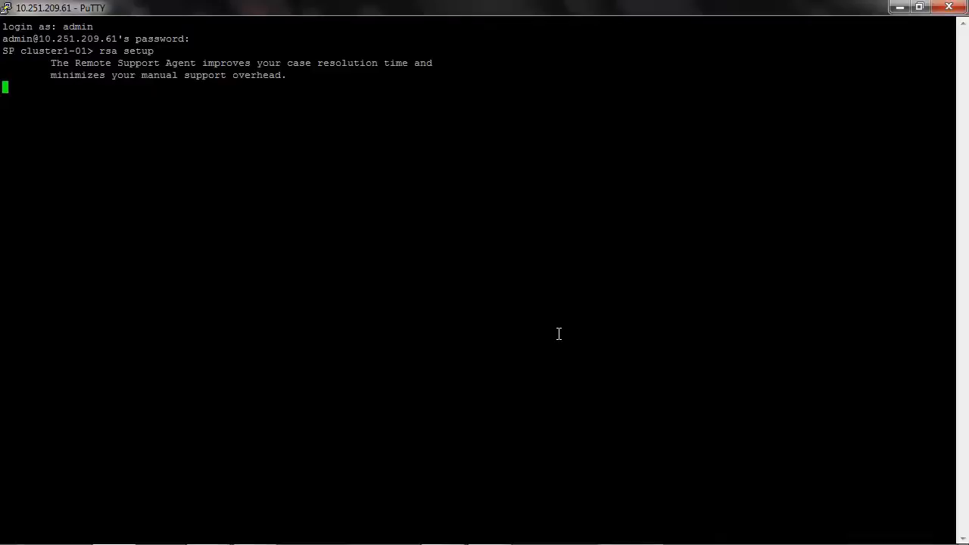
key(enter)
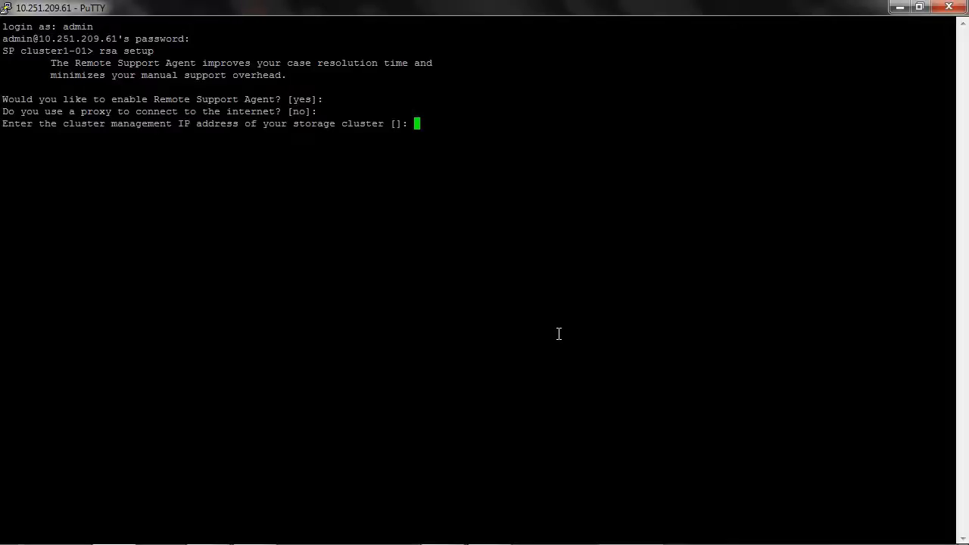
mouse_move(561, 306)
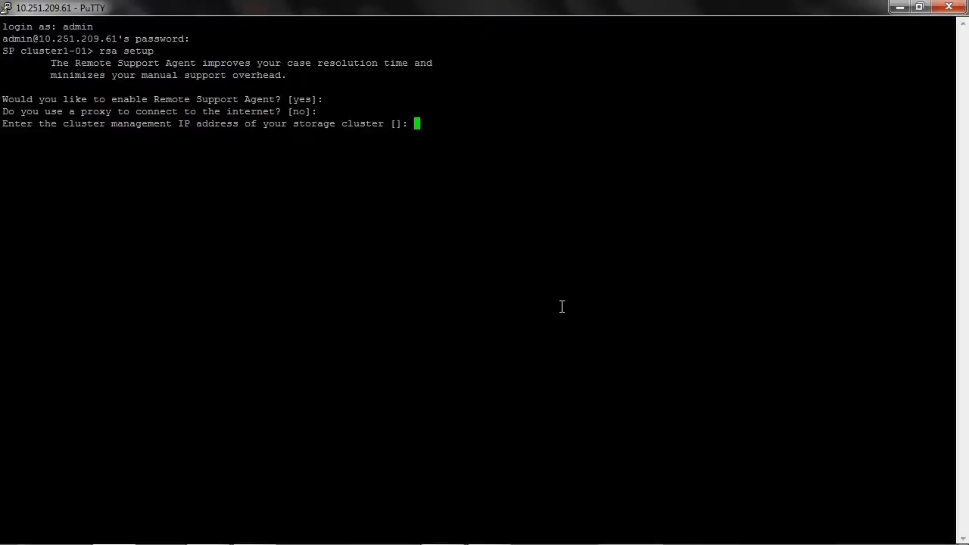
text(10.61.94.112)
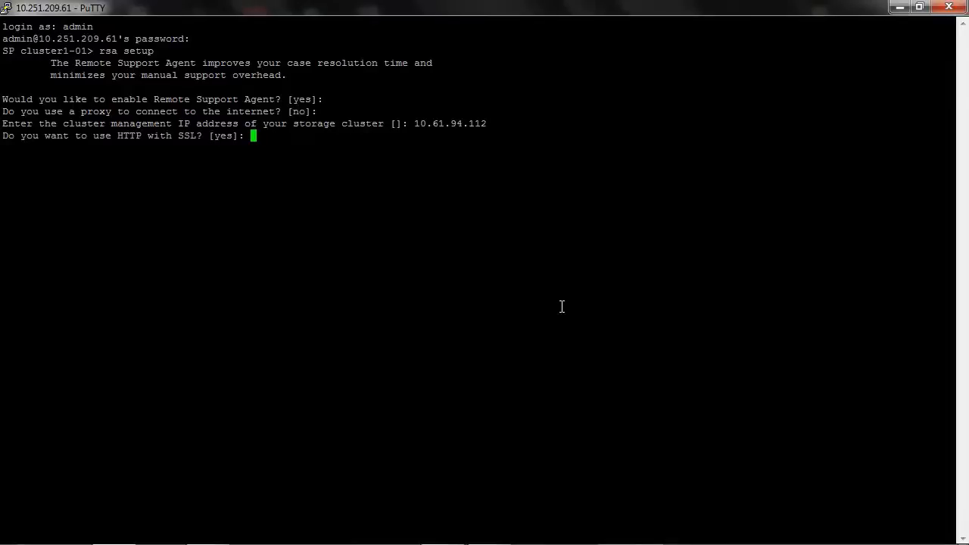
text(no)
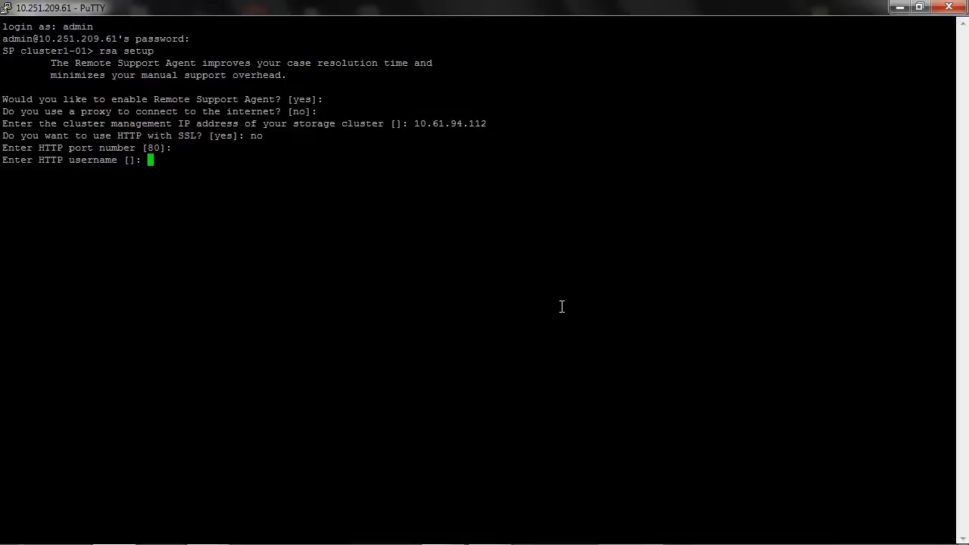
text(rsauser)
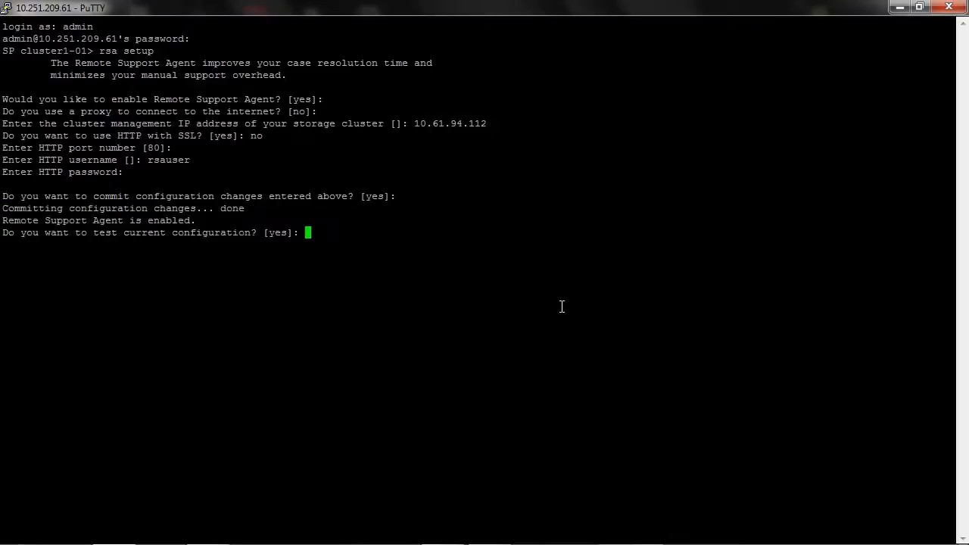
mouse_move(545, 290)
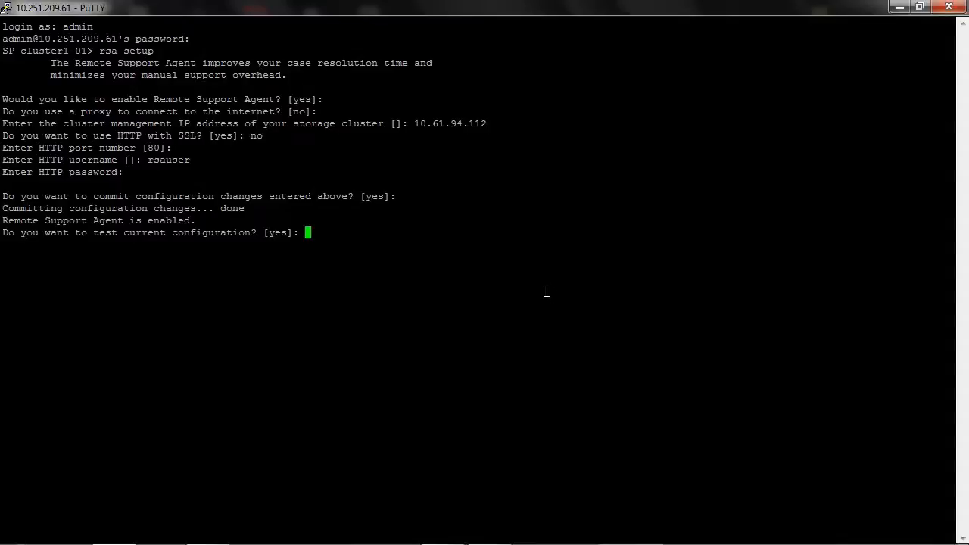